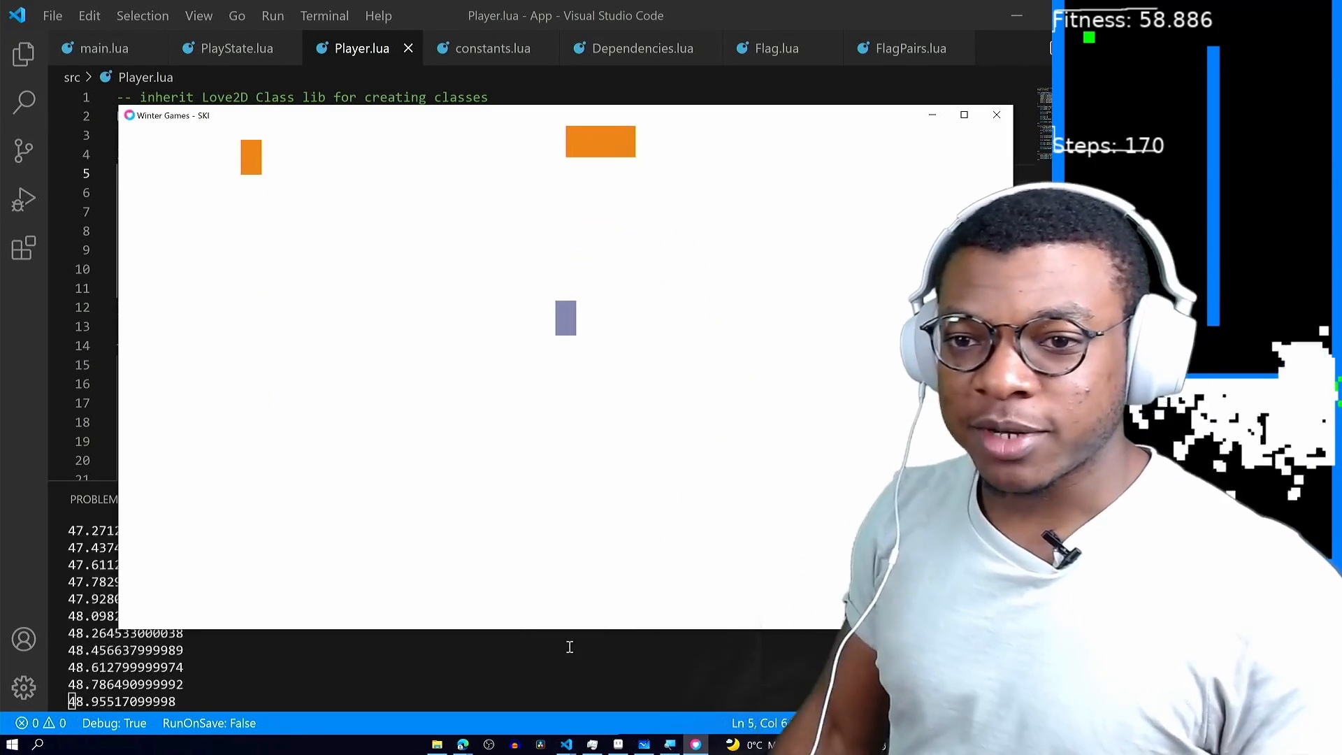
Close the Winter Games SKI game window and return to Player.lua in VS Code.
{"action": "left_click", "coordinate": [995, 115]}
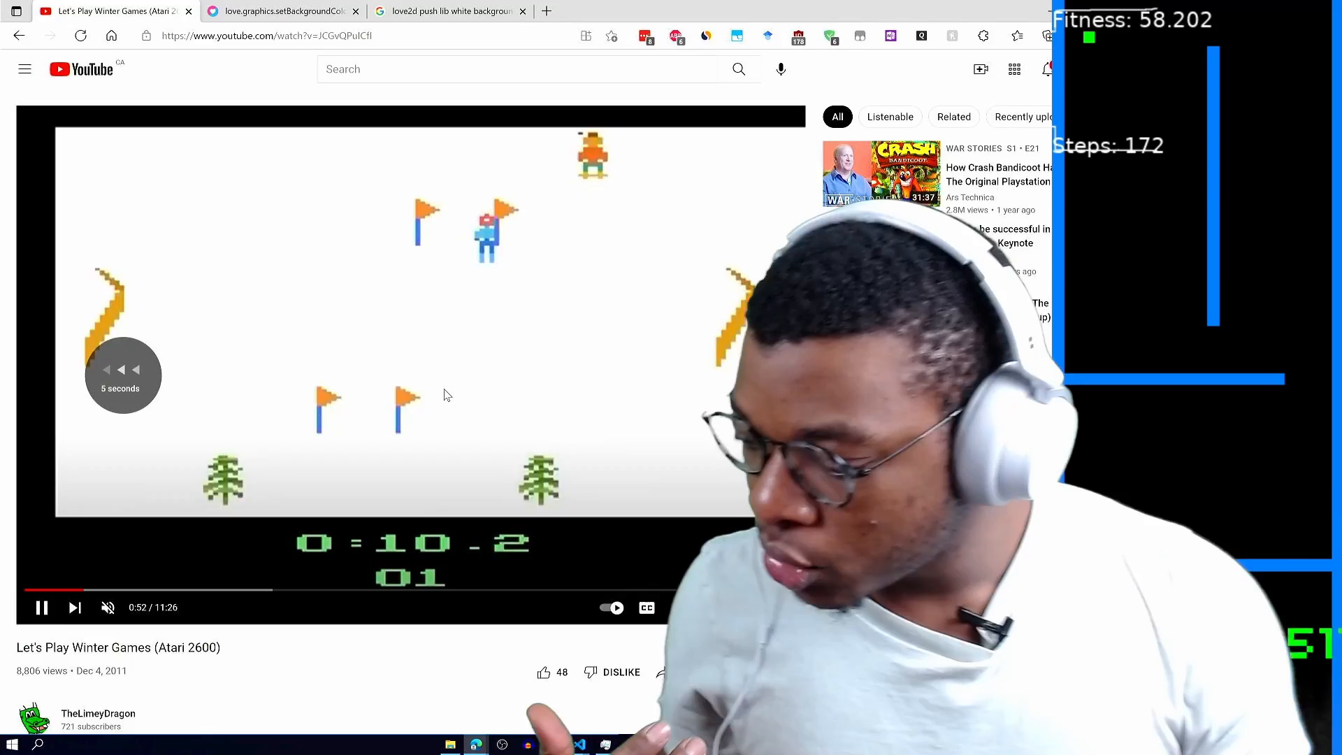
{"action": "left_click", "coordinate": [579, 743]}
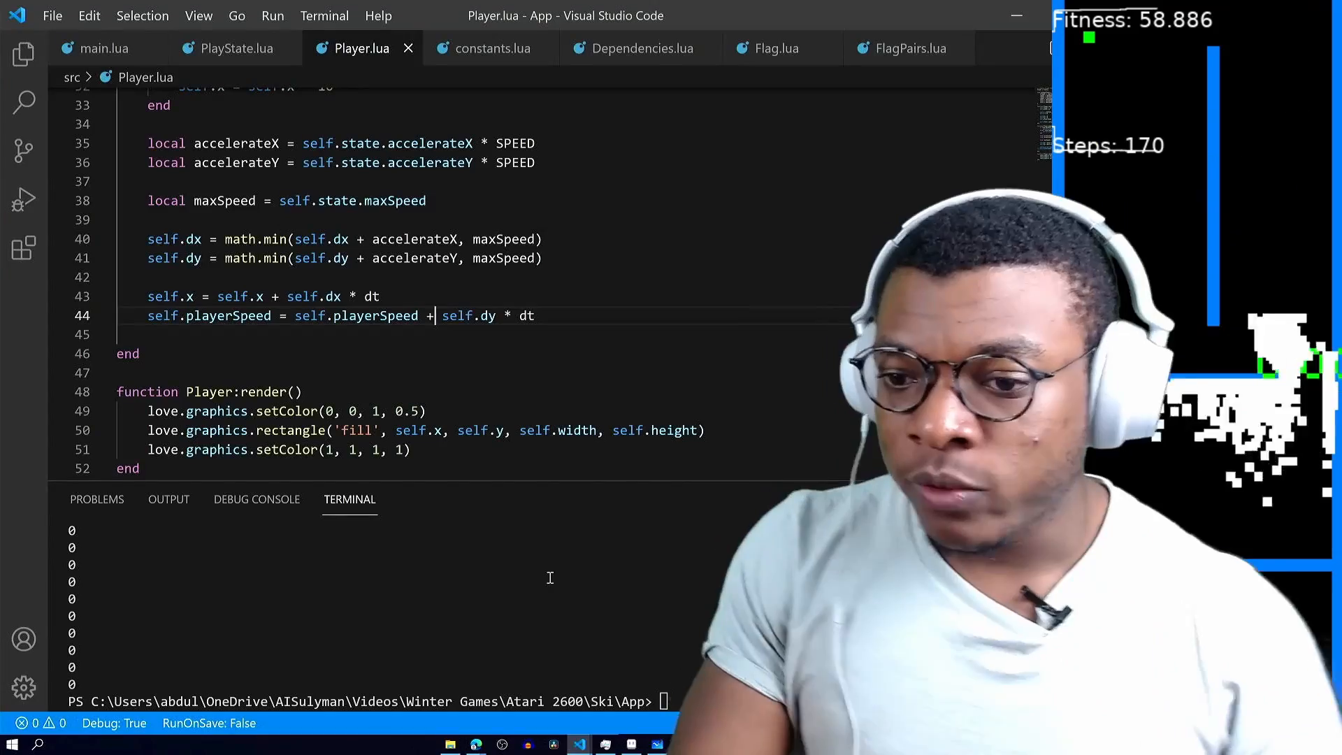